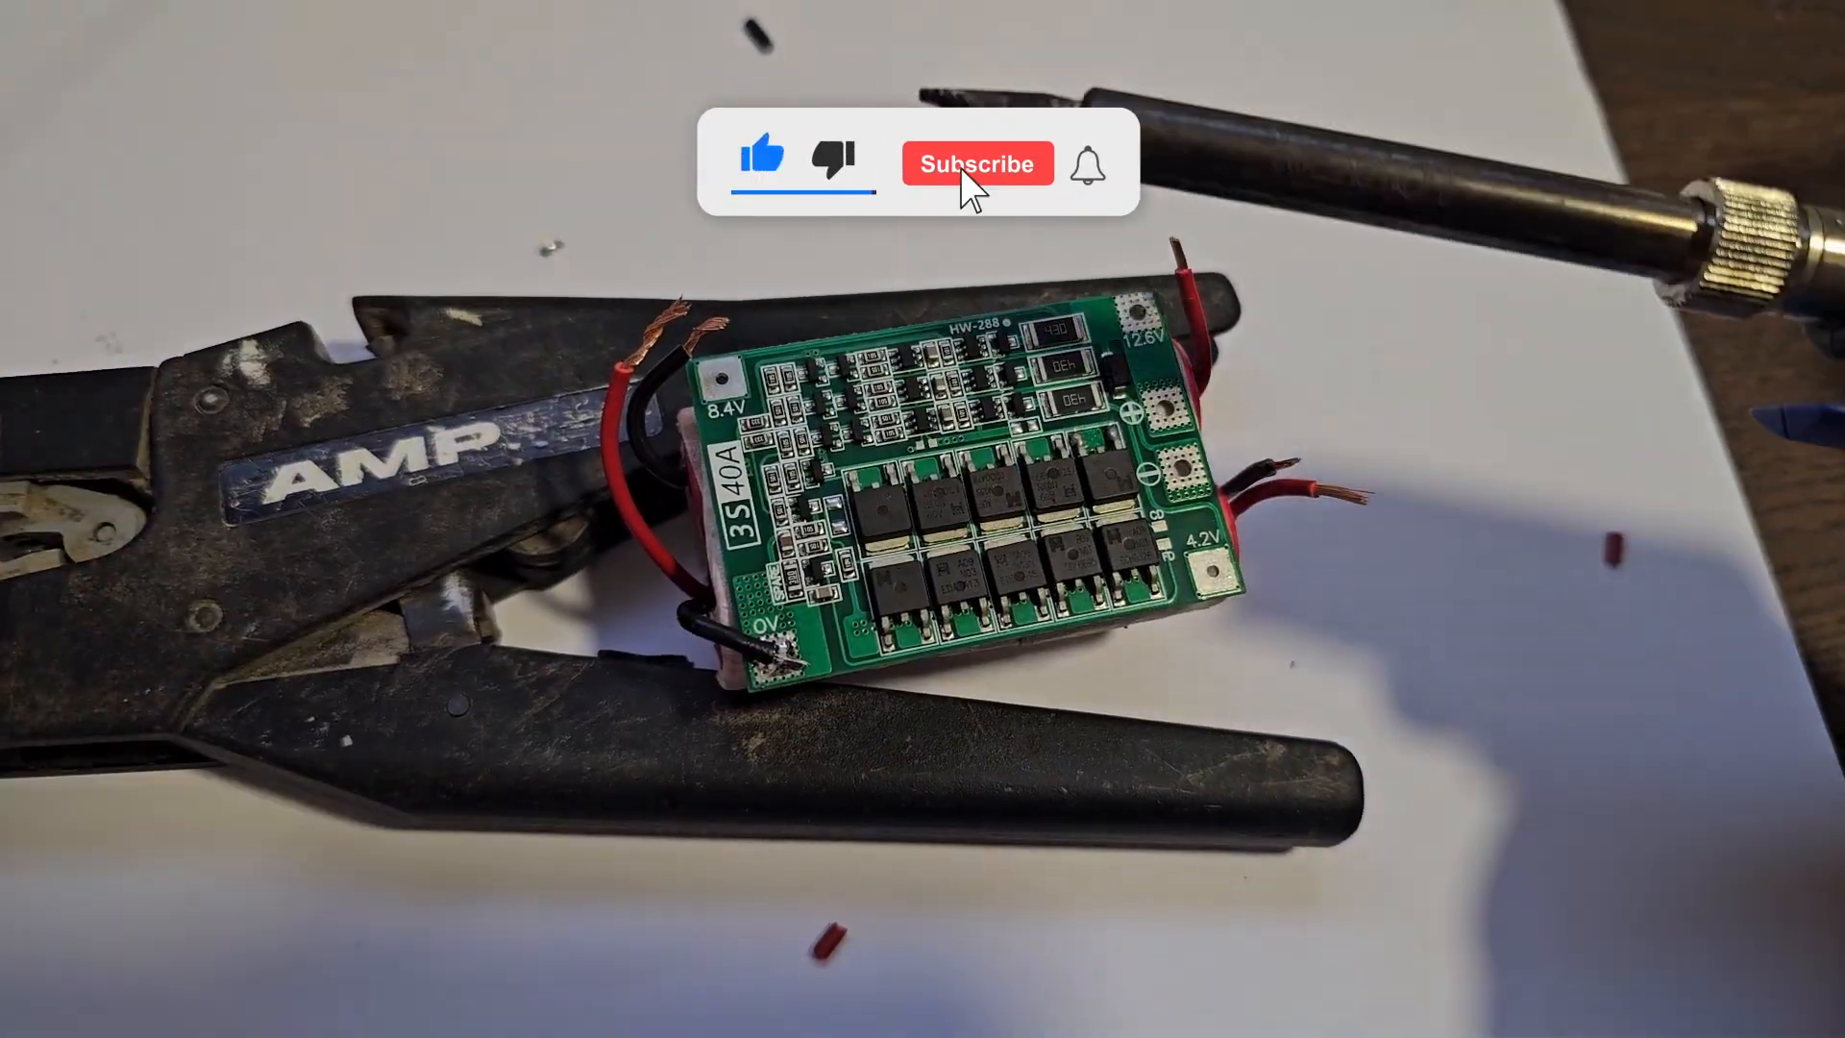
pyautogui.click(974, 162)
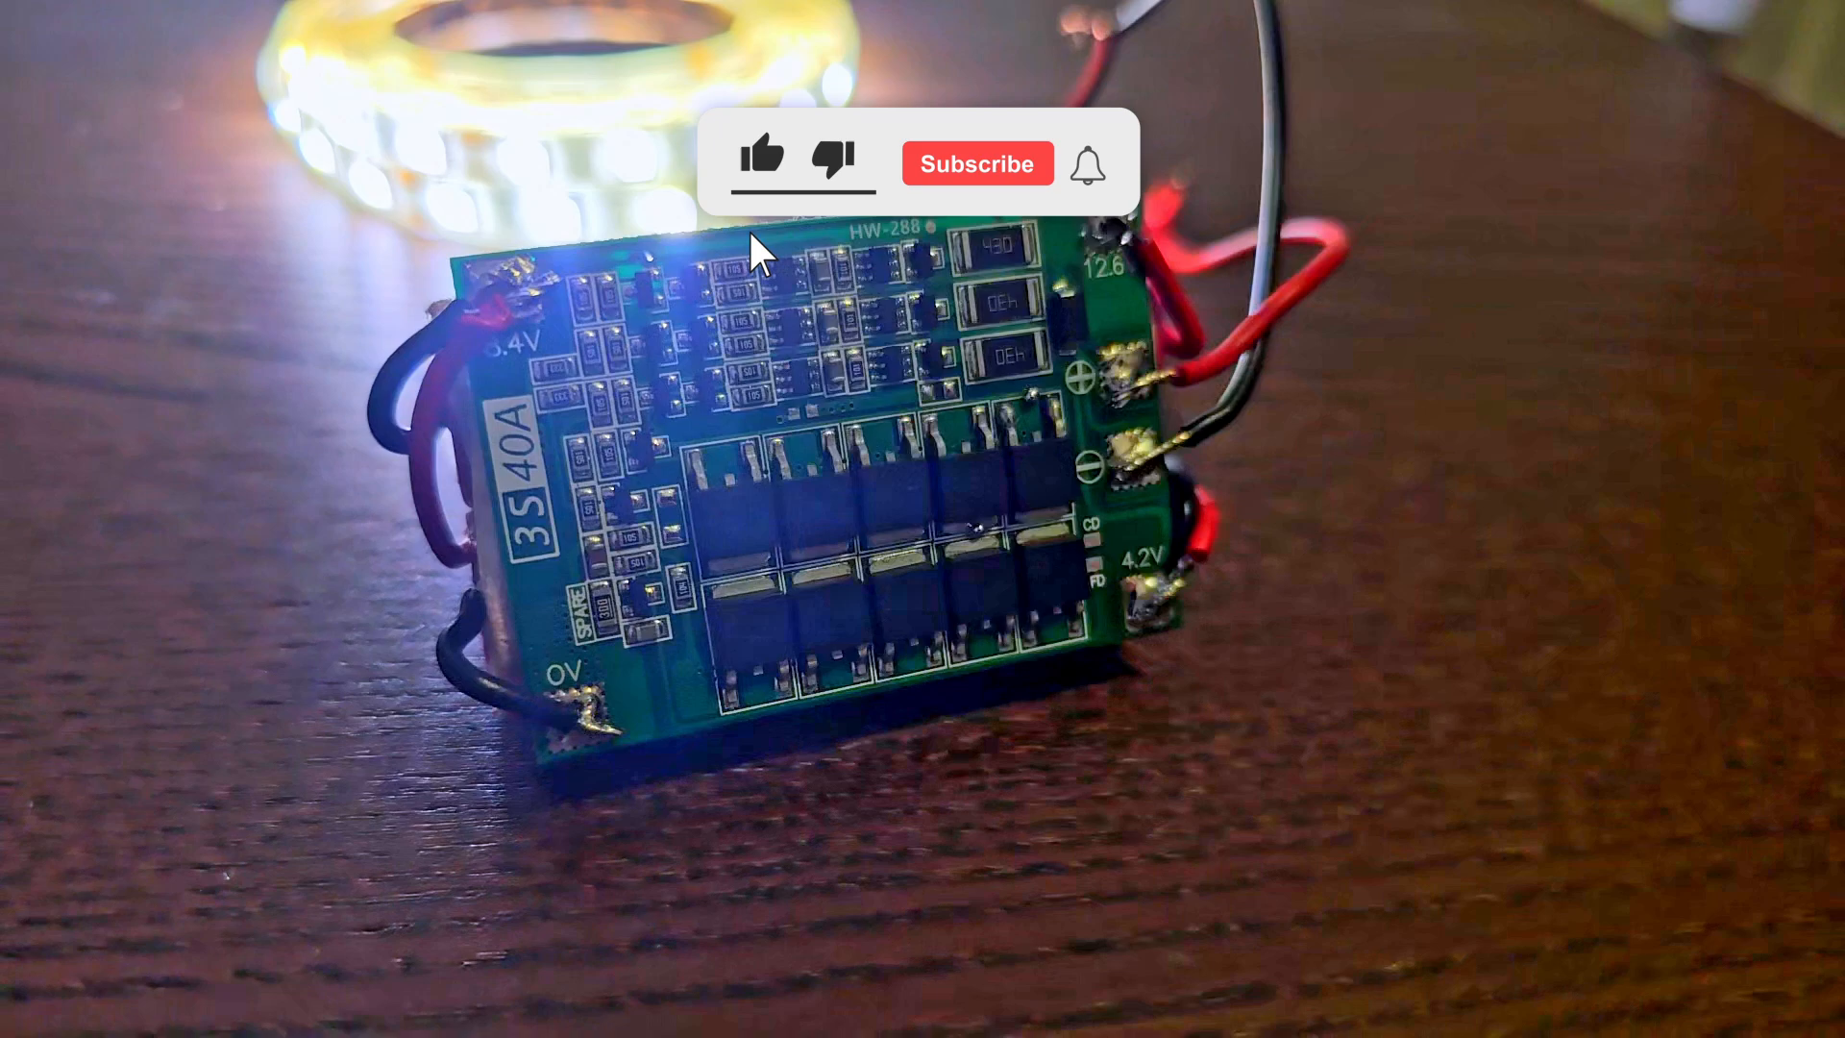
pyautogui.click(761, 156)
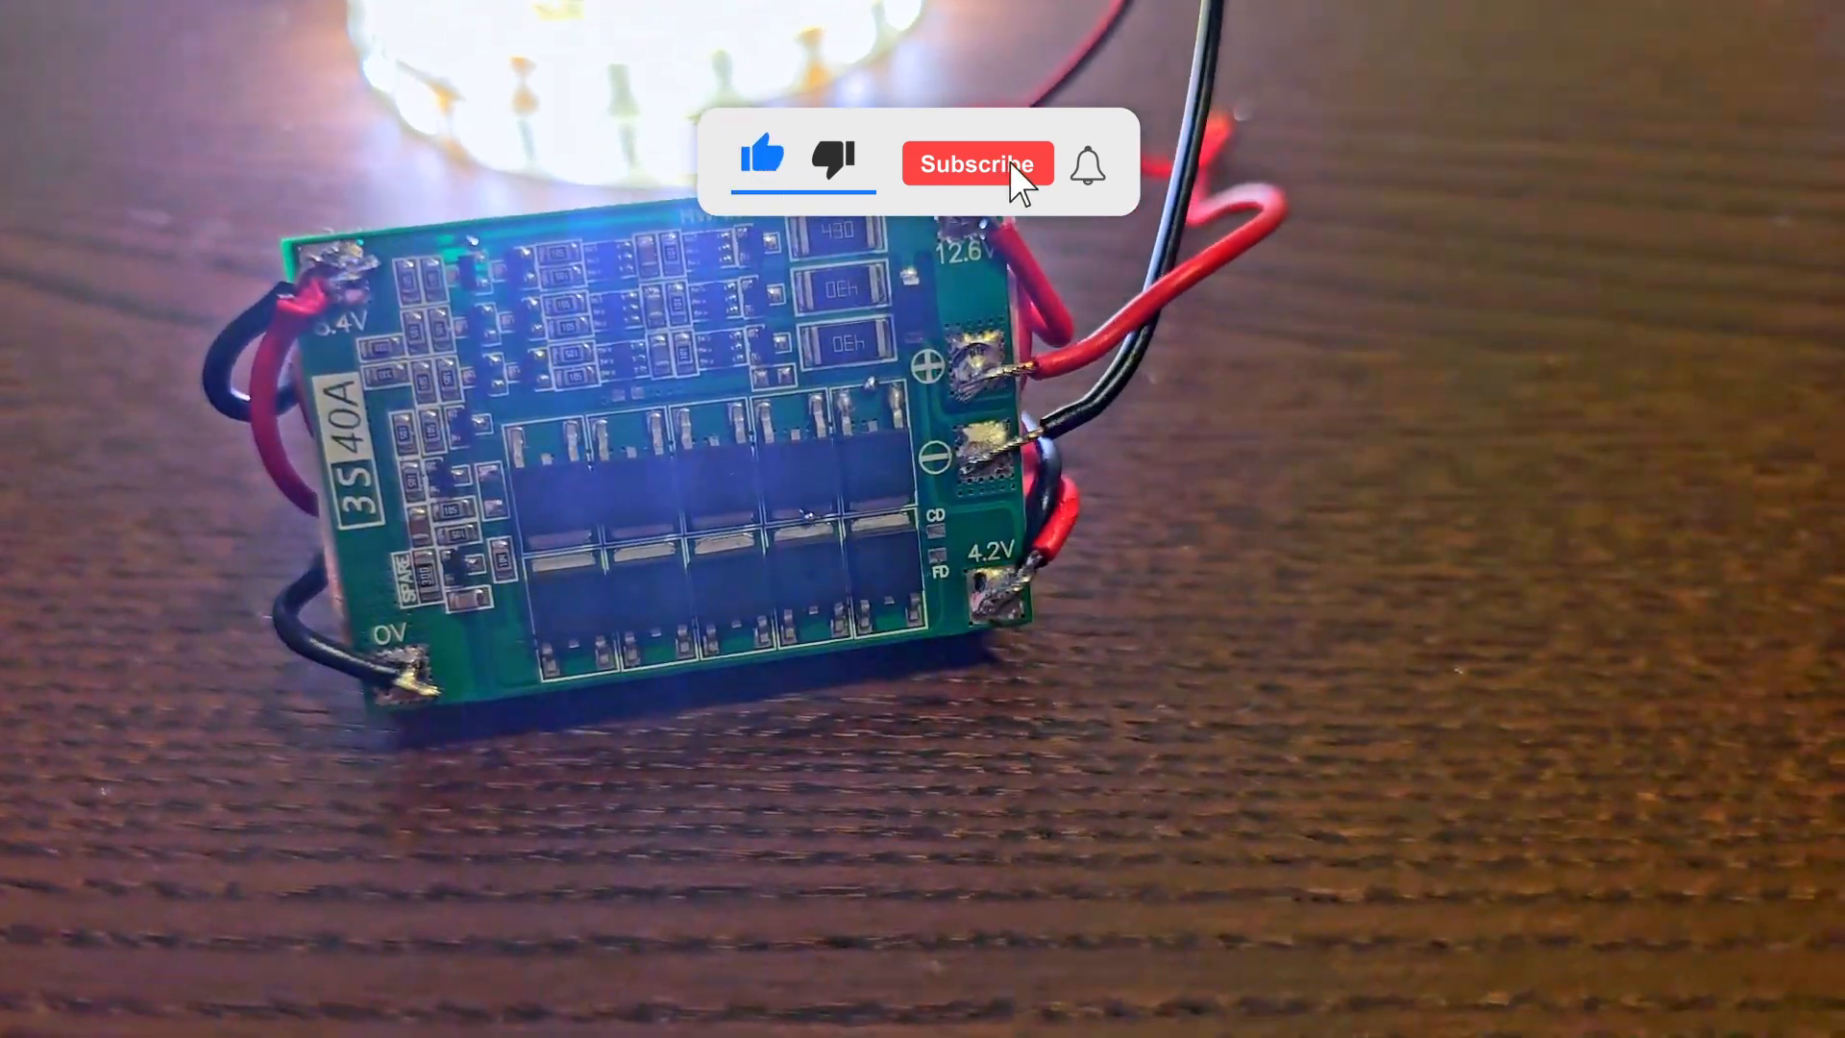
pyautogui.click(977, 164)
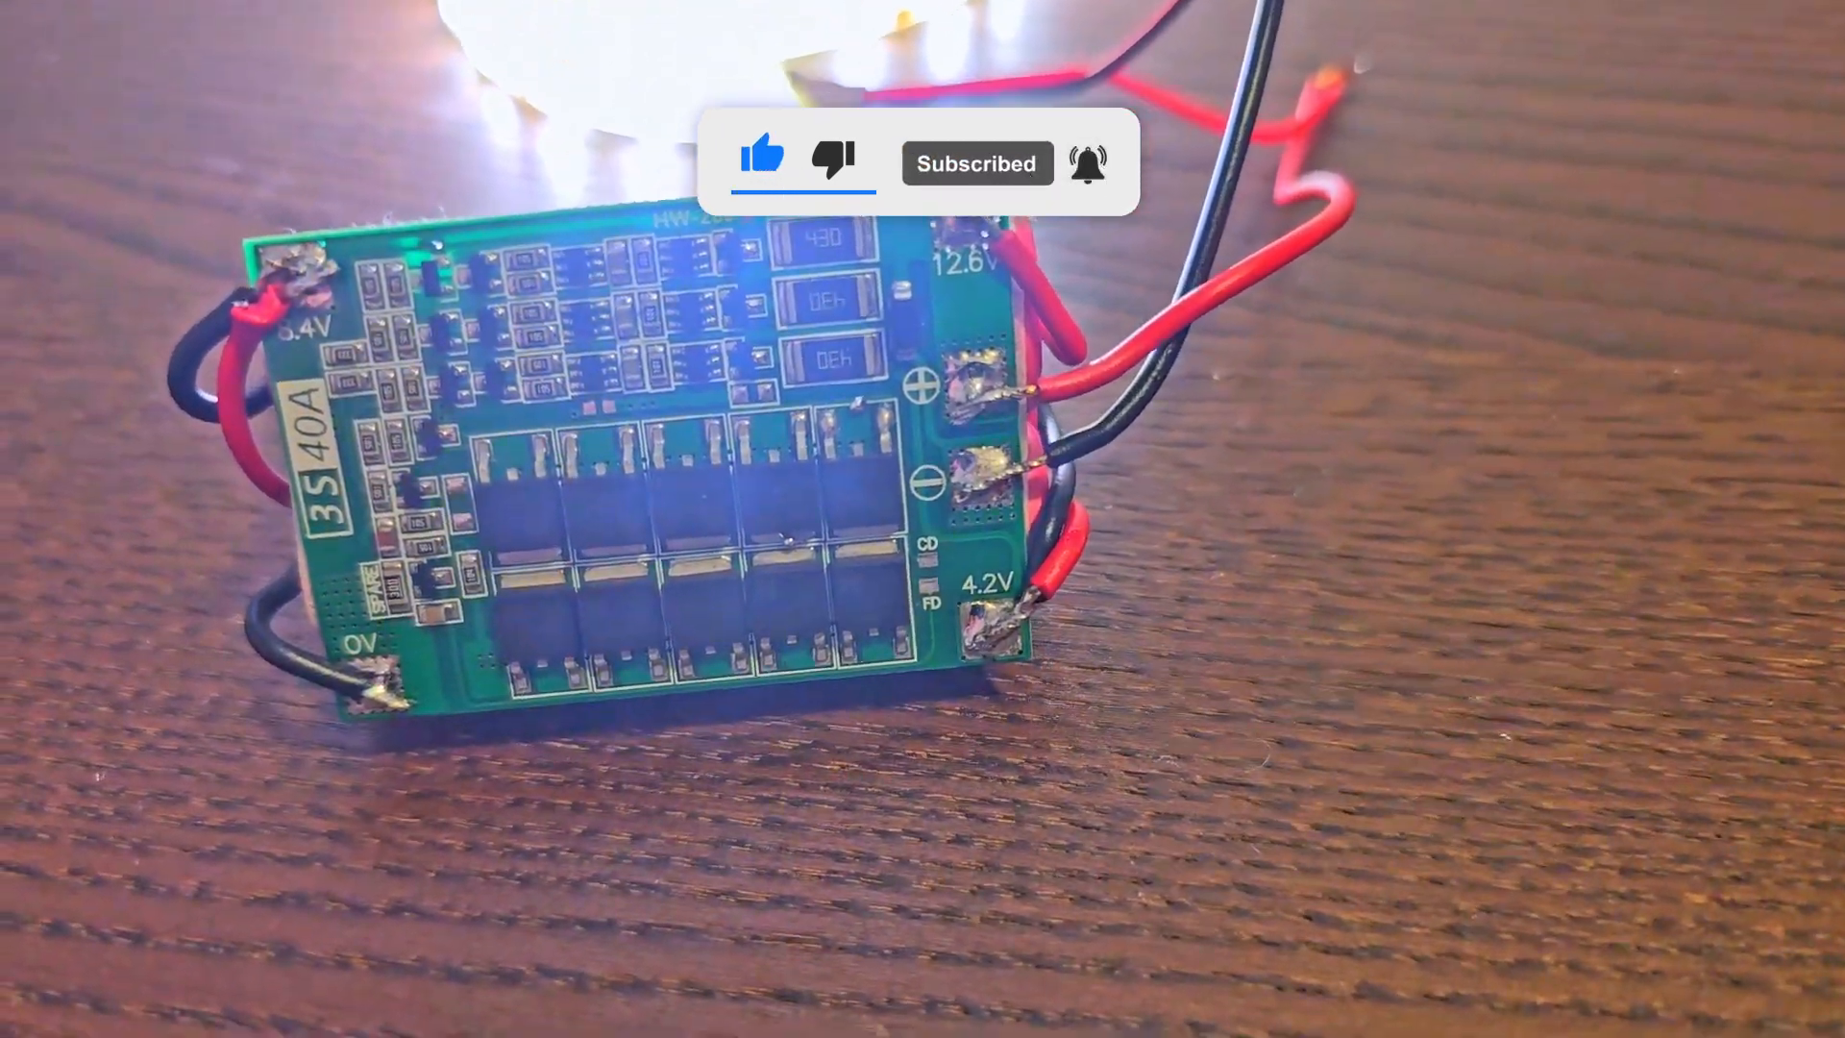